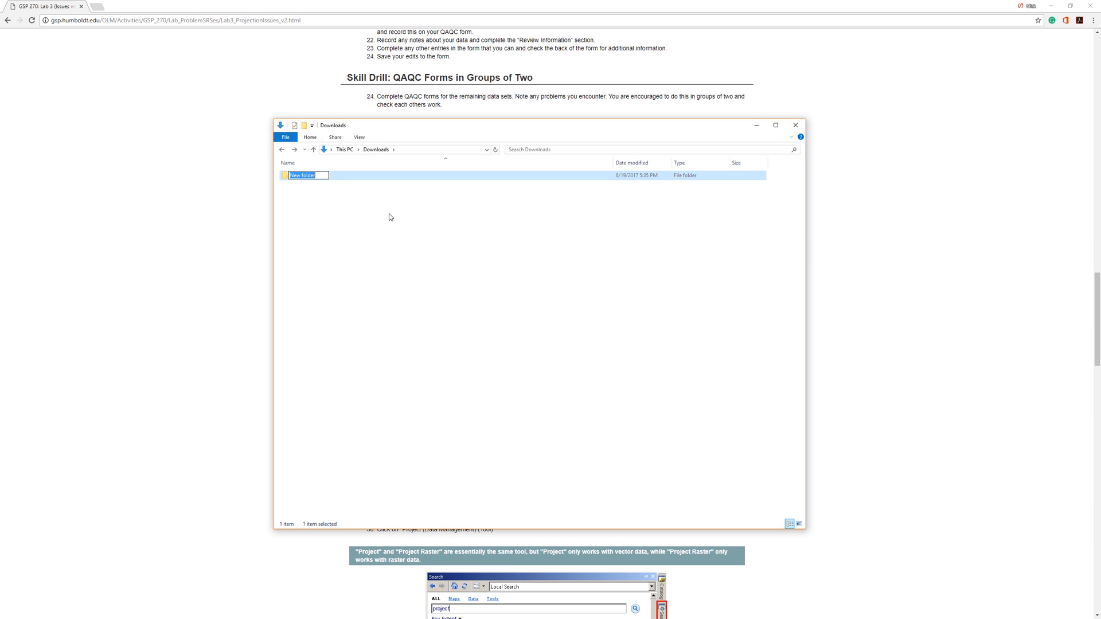
Name the new Downloads folder IssuesWithSRS.
{"action": "type", "text": "IssuesWithSRS"}
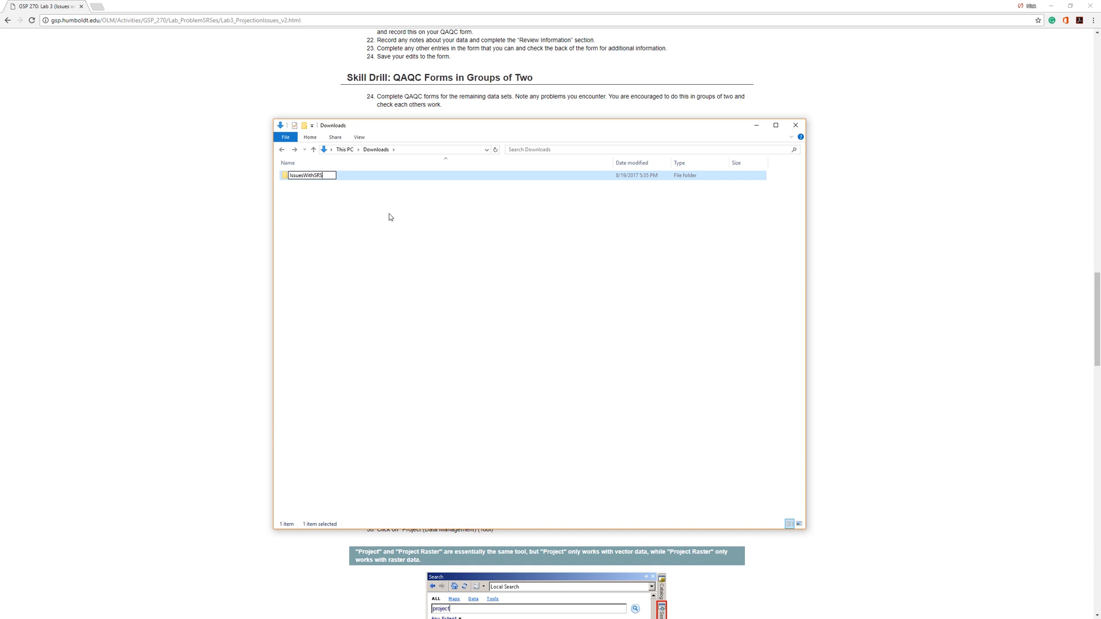
{"action": "double_click", "coordinate": [305, 174]}
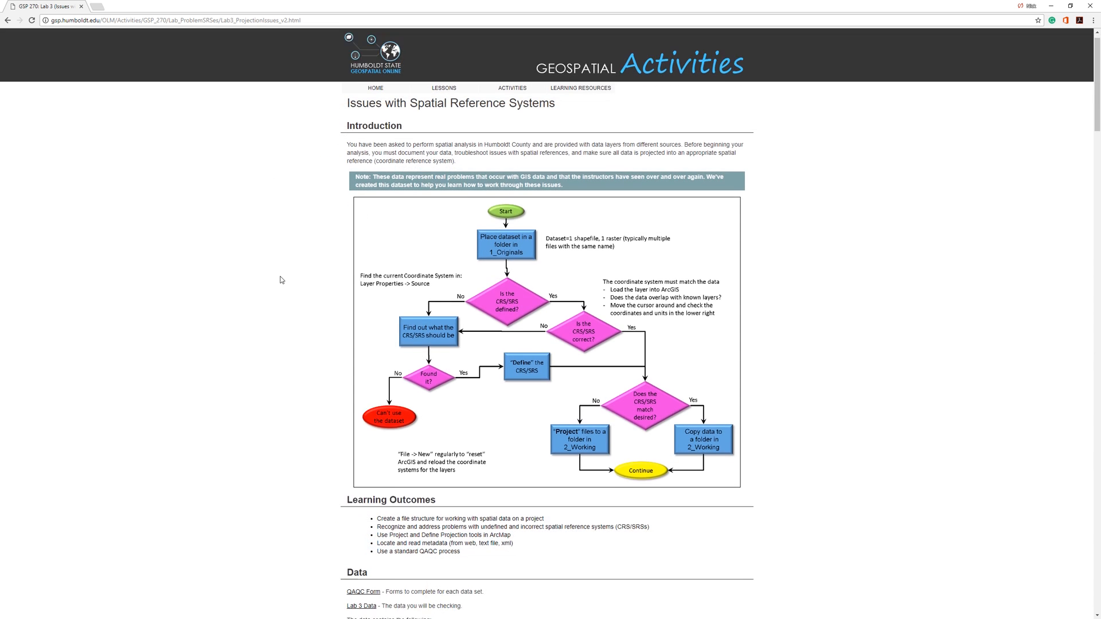
Save the QAQC Form PDF and Lab 3 Data zip links into Downloads\original.
{"action": "scroll", "scroll_direction": "down", "scroll_amount": 3}
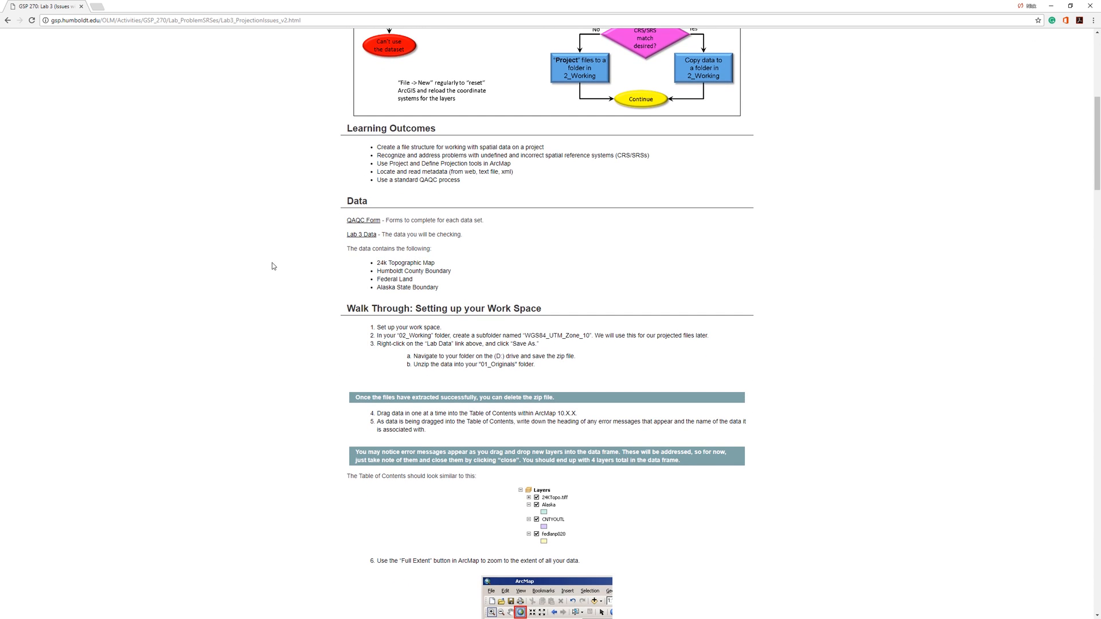
{"action": "mouse_move", "coordinate": [370, 225]}
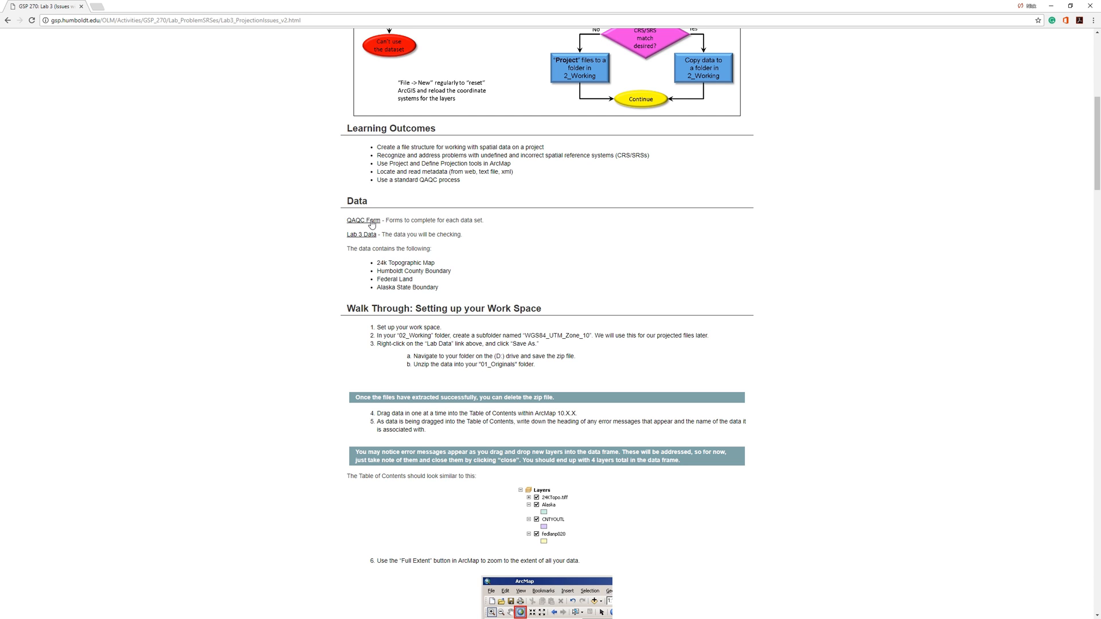
{"action": "right_click", "coordinate": [362, 220]}
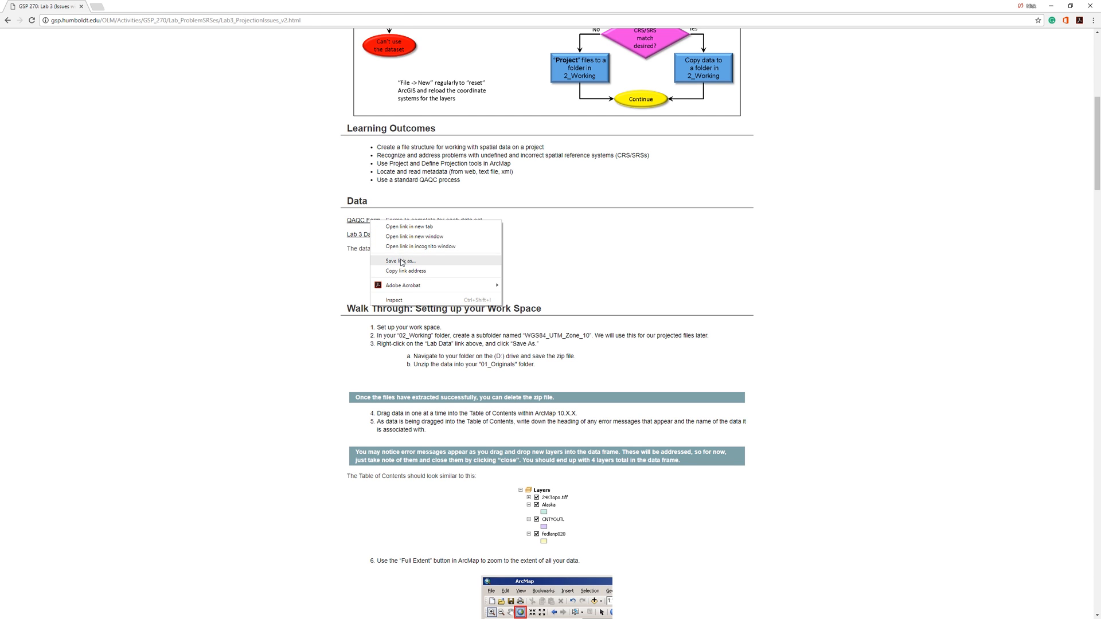
{"action": "left_click", "coordinate": [396, 261]}
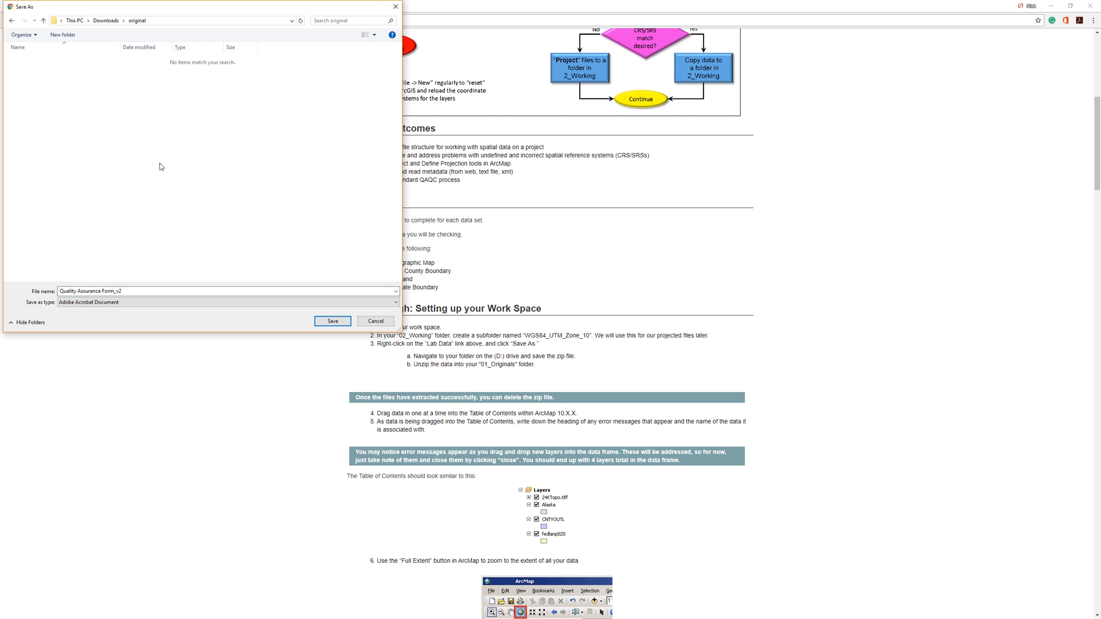
{"action": "right_click", "coordinate": [352, 236]}
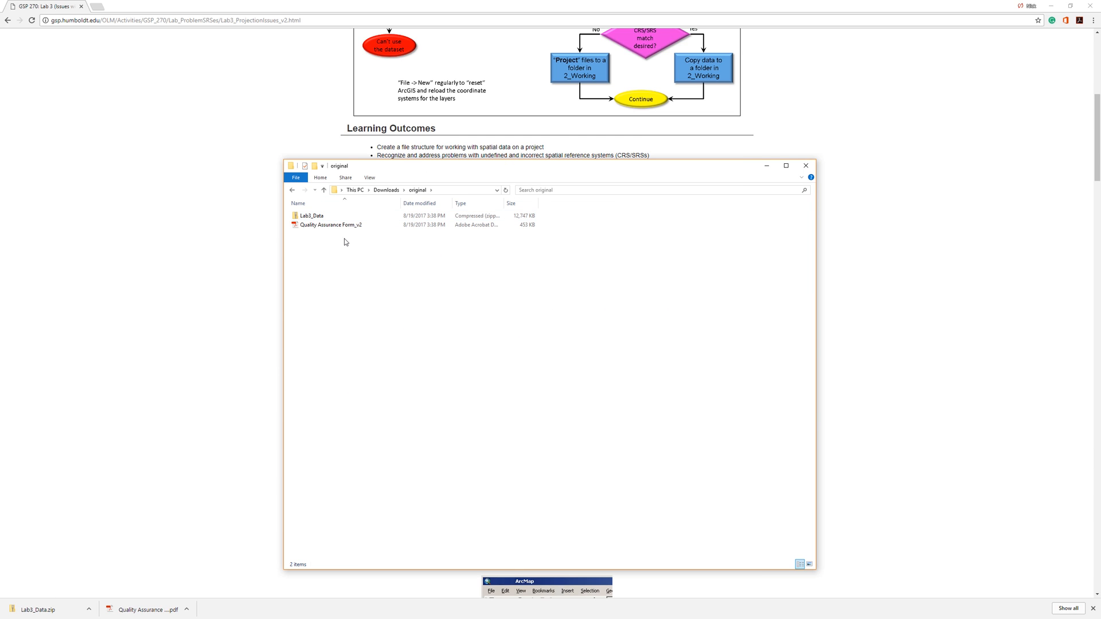
{"action": "mouse_move", "coordinate": [332, 213]}
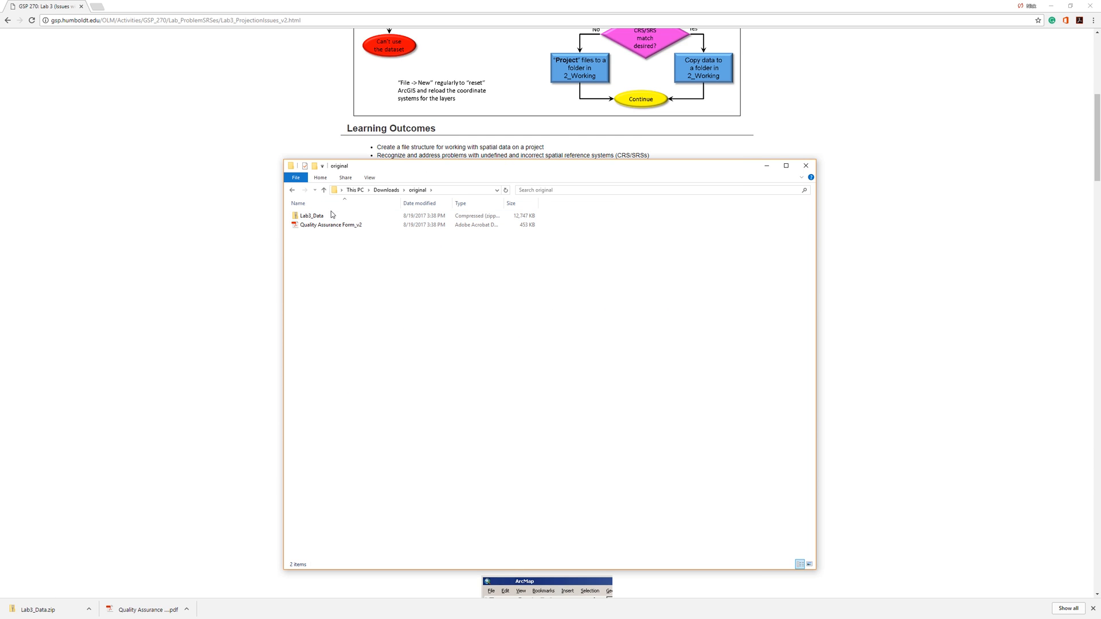
Extract Lab3_Data.zip here with 7-Zip into the original folder.
{"action": "right_click", "coordinate": [309, 216]}
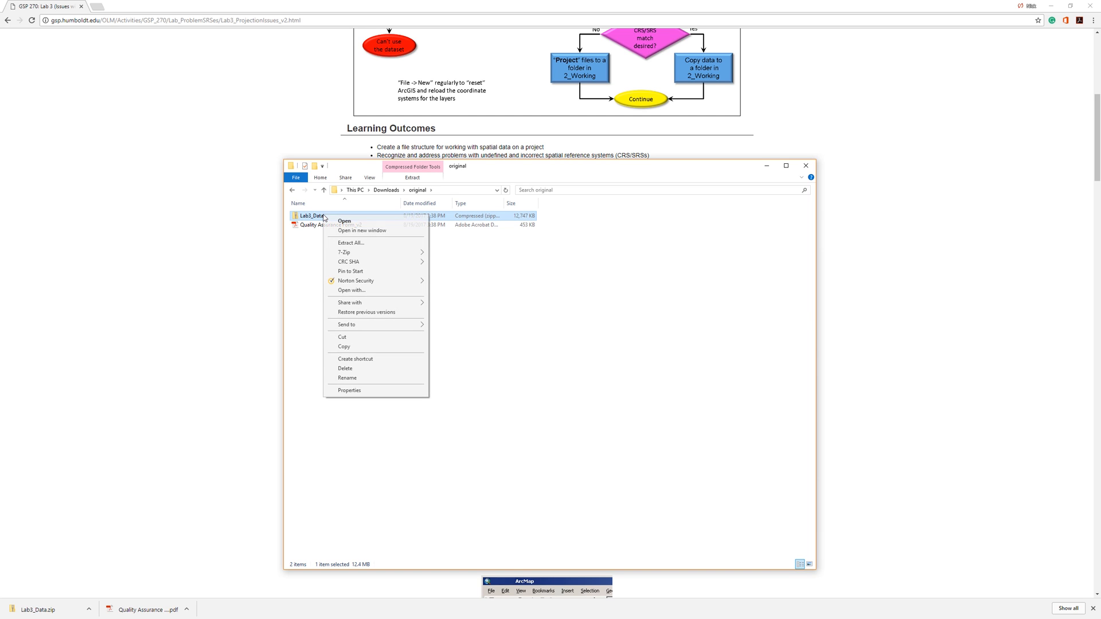
{"action": "mouse_move", "coordinate": [365, 257]}
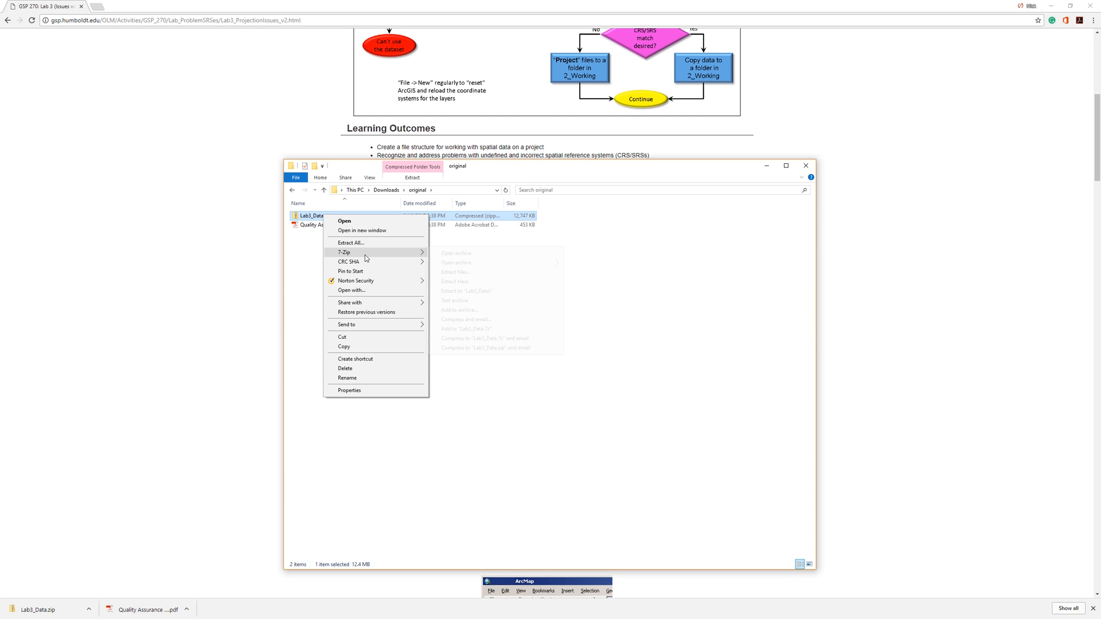
{"action": "mouse_move", "coordinate": [345, 253]}
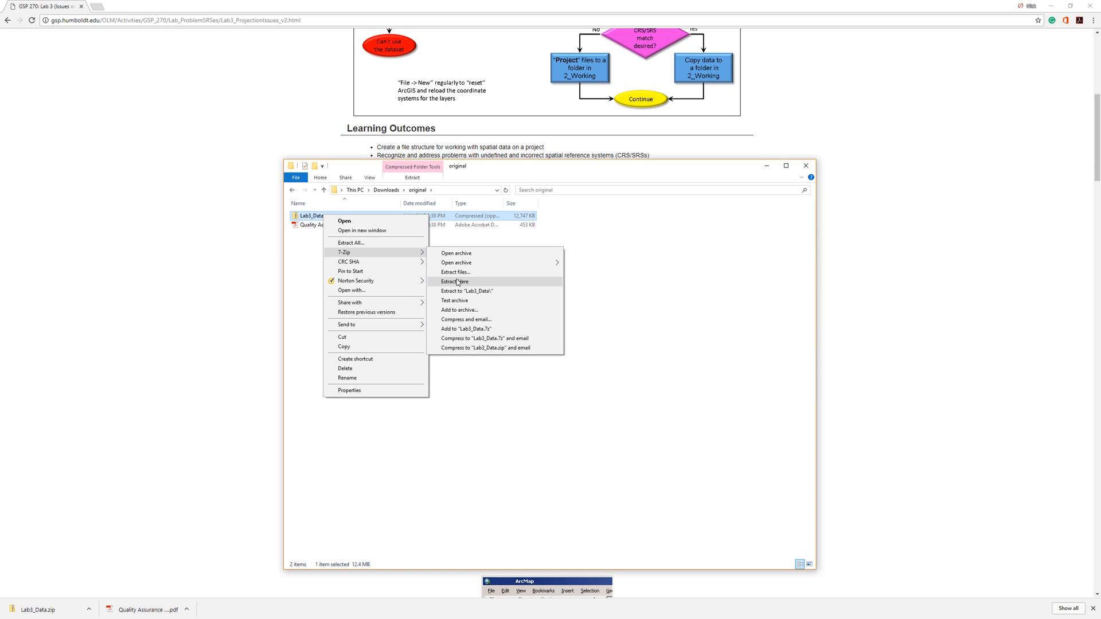
{"action": "left_click", "coordinate": [454, 282]}
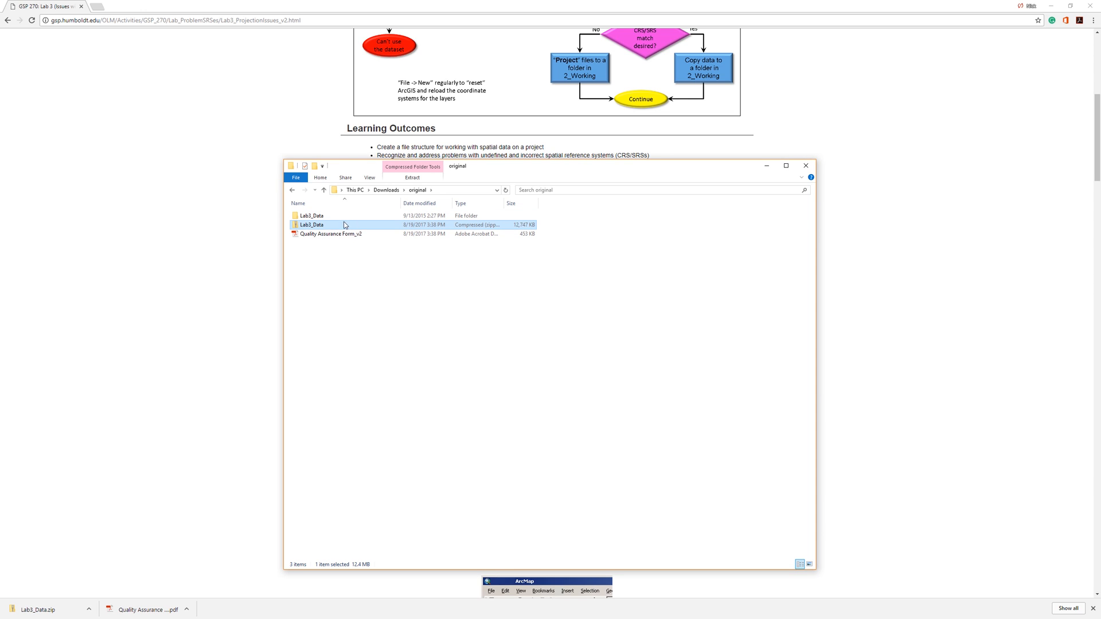
{"action": "mouse_move", "coordinate": [557, 365]}
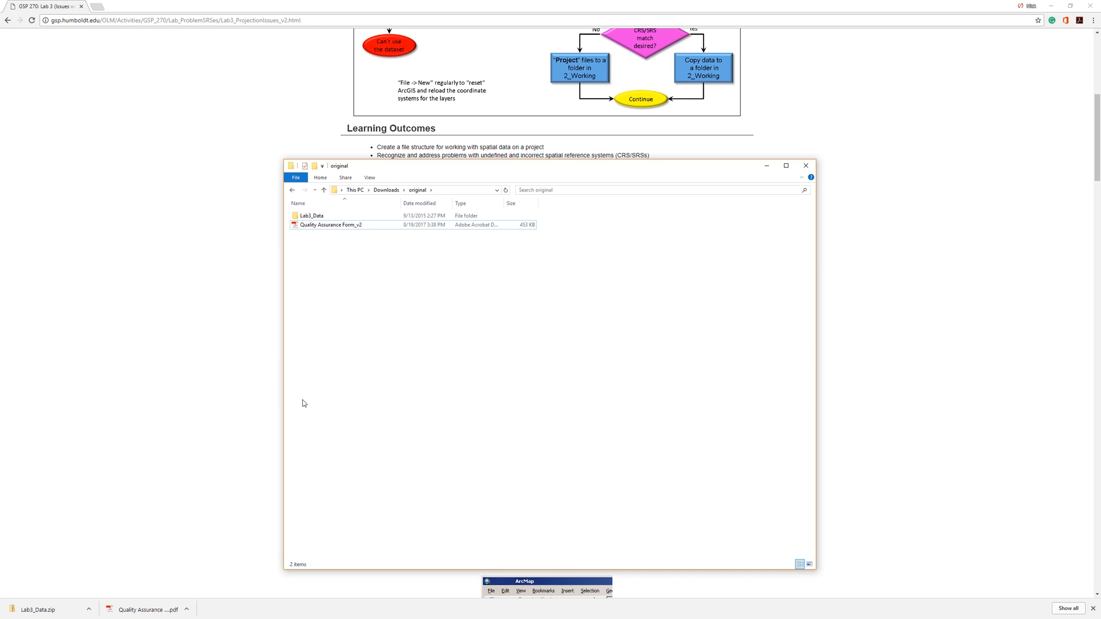
Switch to the blank ArcMap document and show the Catalog window.
{"action": "left_click", "coordinate": [529, 581]}
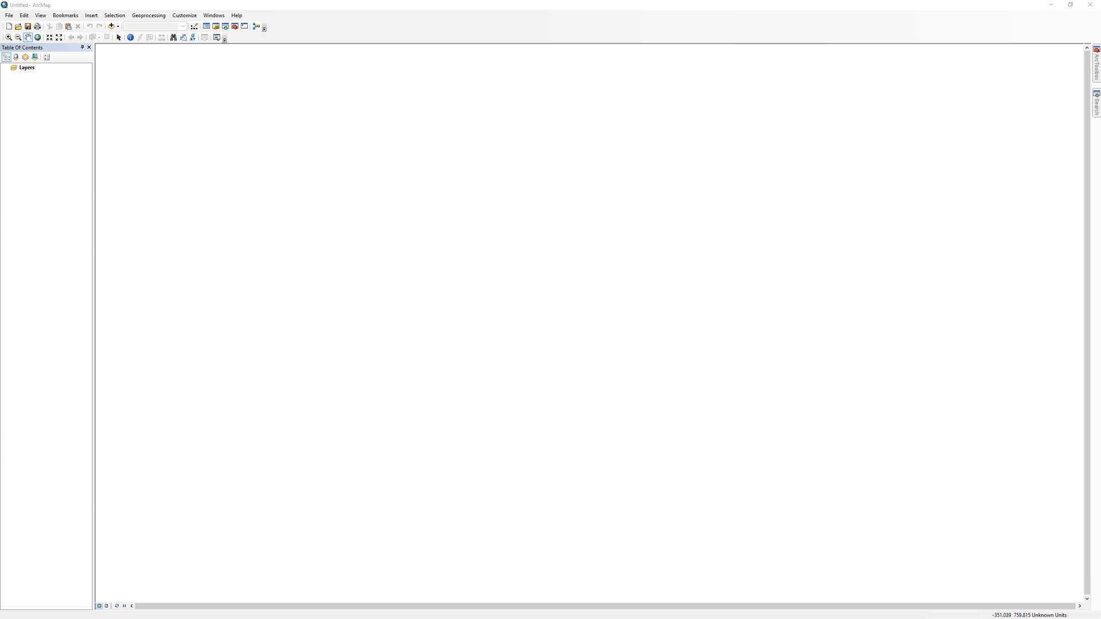
{"action": "mouse_move", "coordinate": [34, 350]}
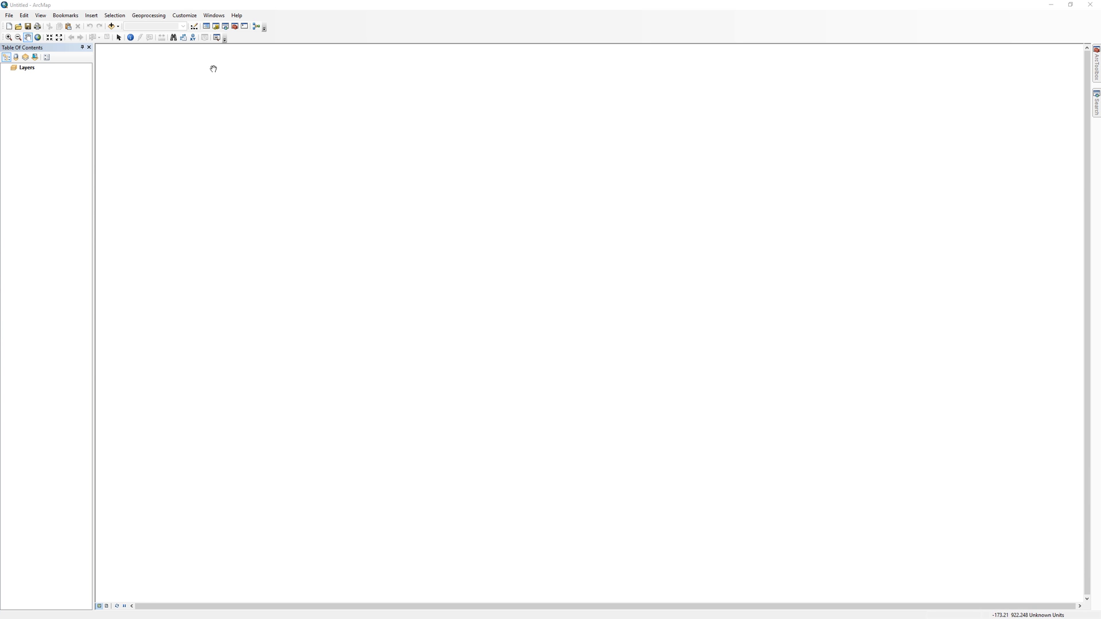
{"action": "left_click", "coordinate": [215, 26]}
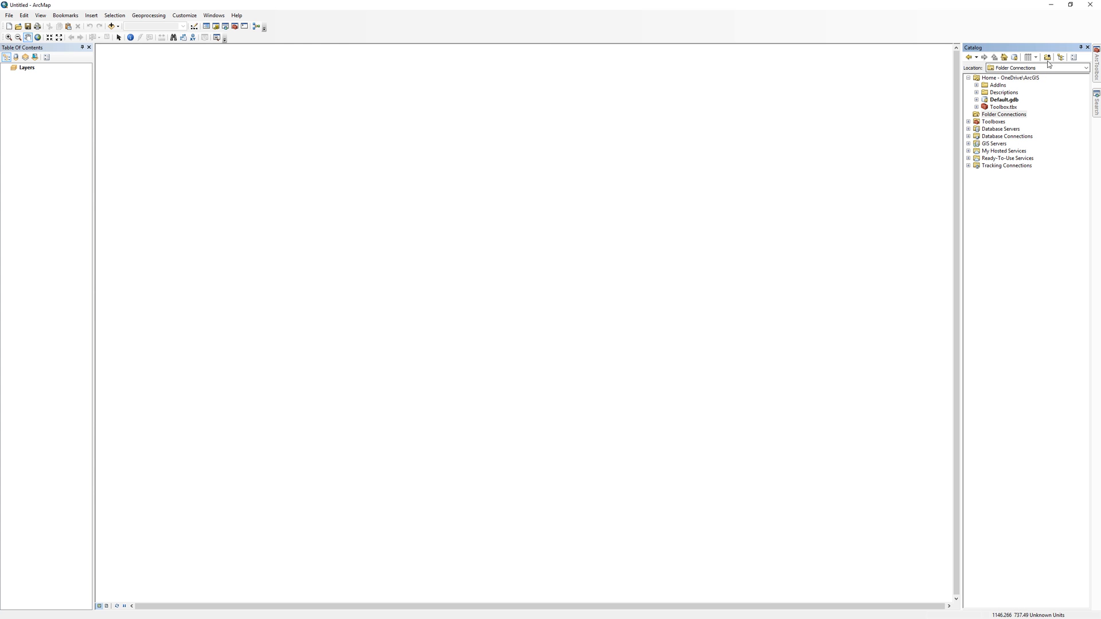
Connect the user's Downloads folder as a catalog folder connection.
{"action": "left_click", "coordinate": [1048, 57]}
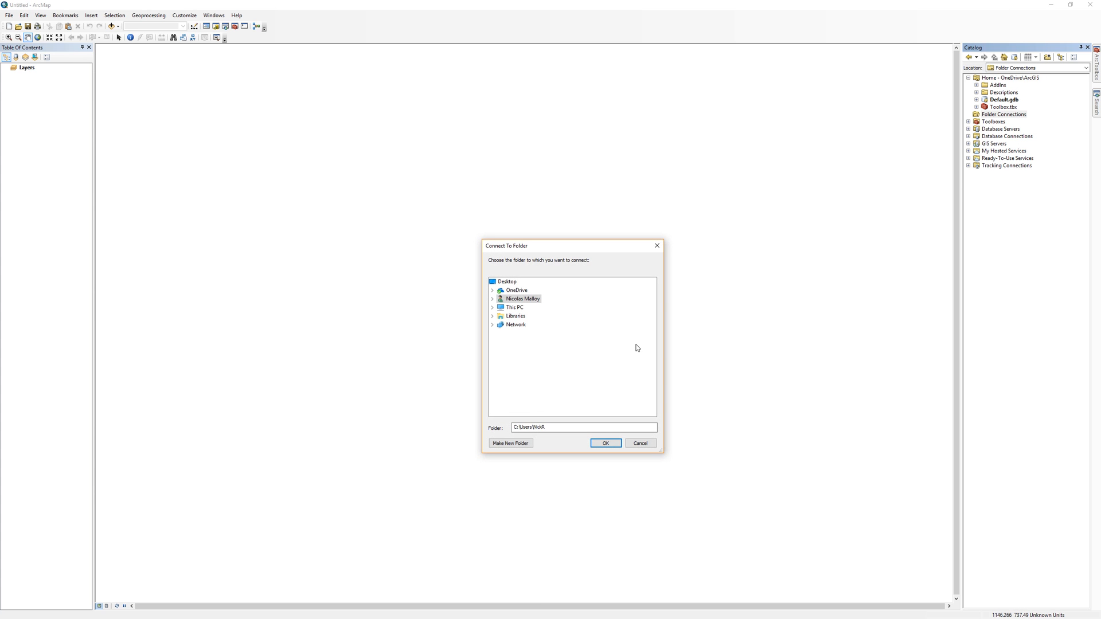
{"action": "left_click", "coordinate": [520, 298]}
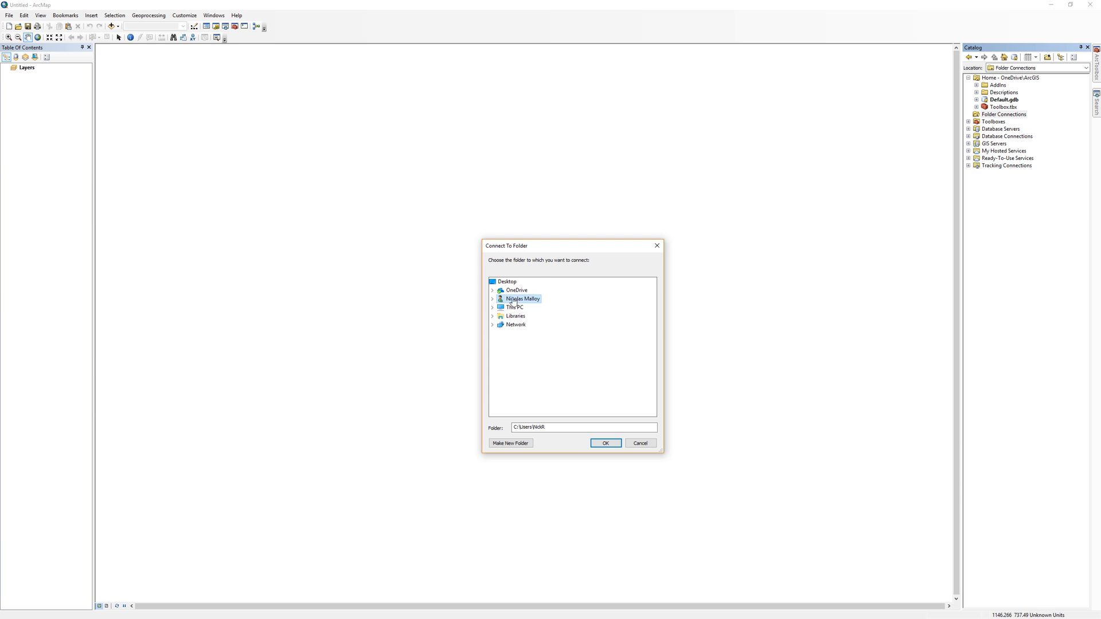
{"action": "left_click", "coordinate": [493, 298]}
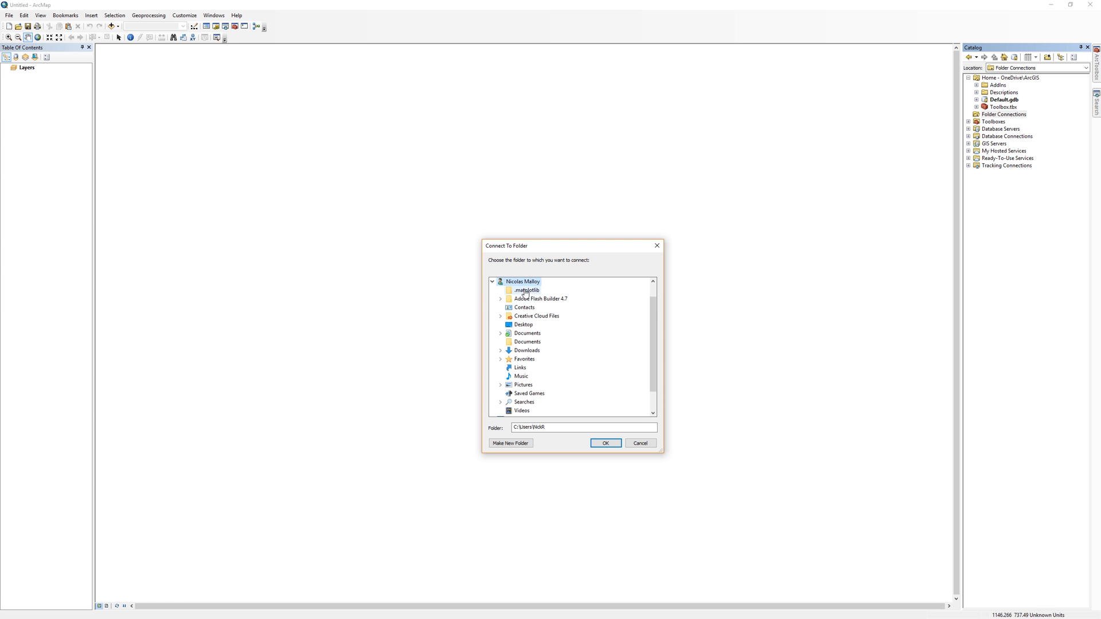
{"action": "mouse_move", "coordinate": [524, 343]}
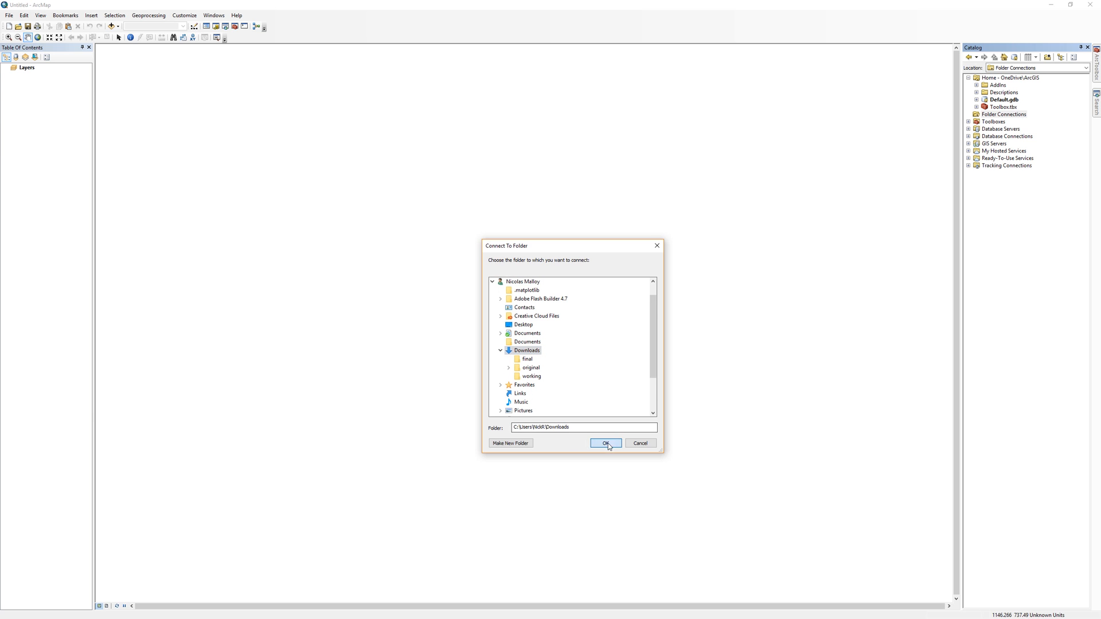
{"action": "left_click", "coordinate": [606, 443]}
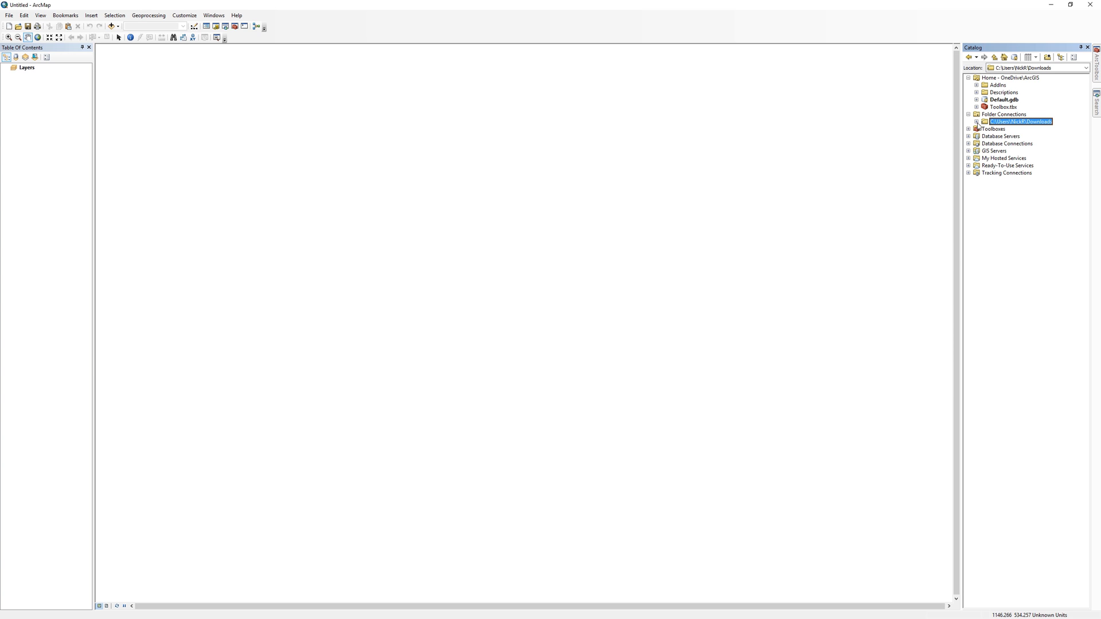
Add 24KTopo.tiff from original\Lab3_Data to the map without building pyramids.
{"action": "left_click", "coordinate": [971, 122]}
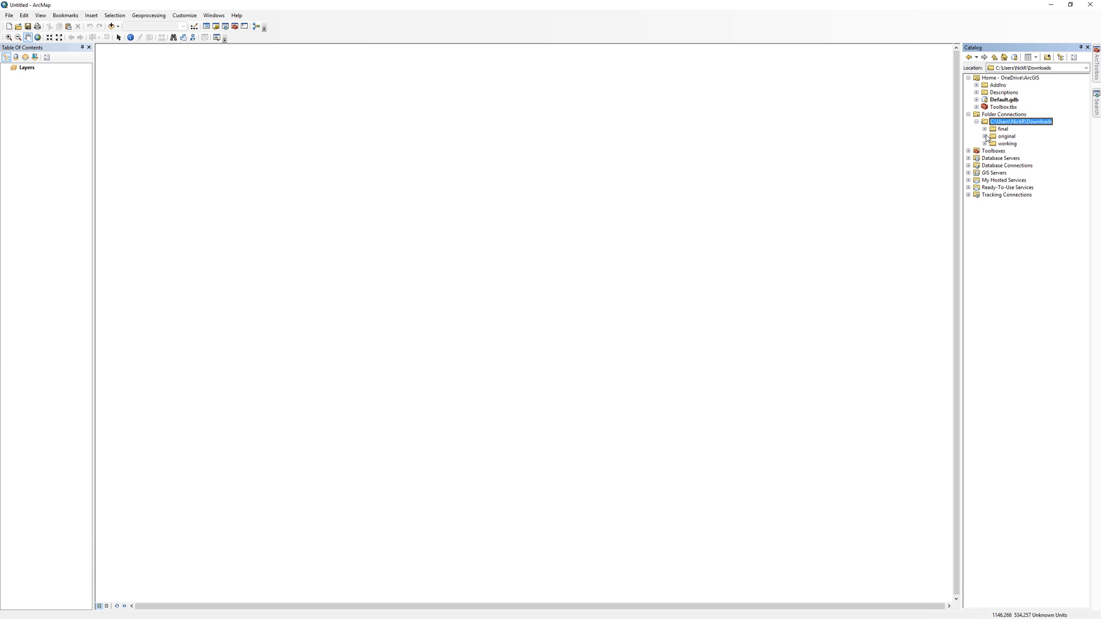
{"action": "left_click", "coordinate": [978, 135]}
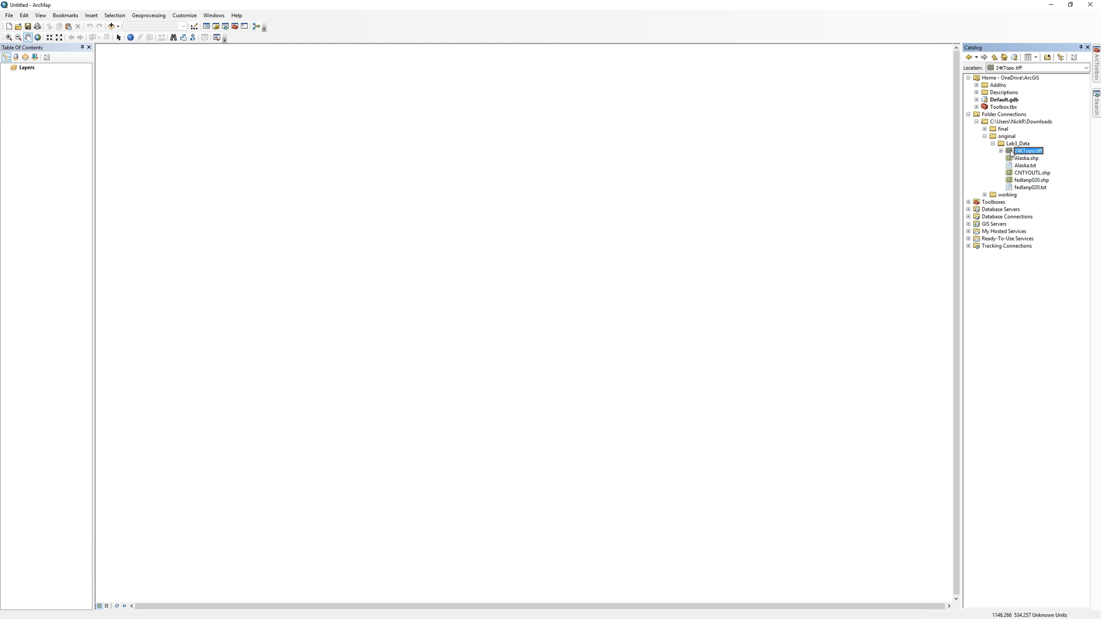
{"action": "double_click", "coordinate": [1028, 150]}
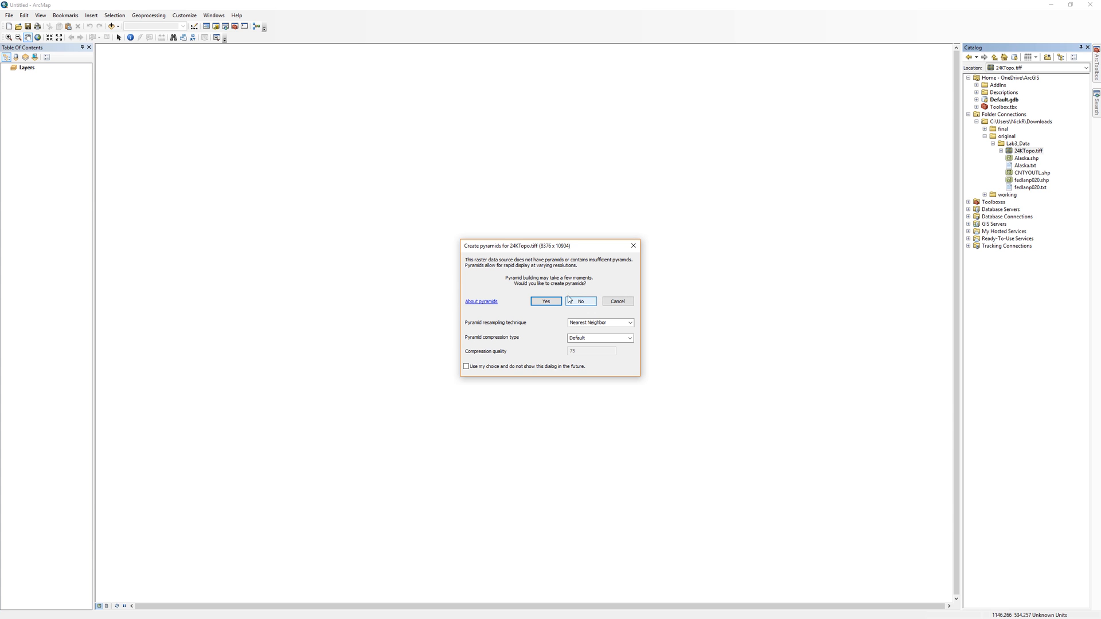
{"action": "left_click", "coordinate": [580, 301]}
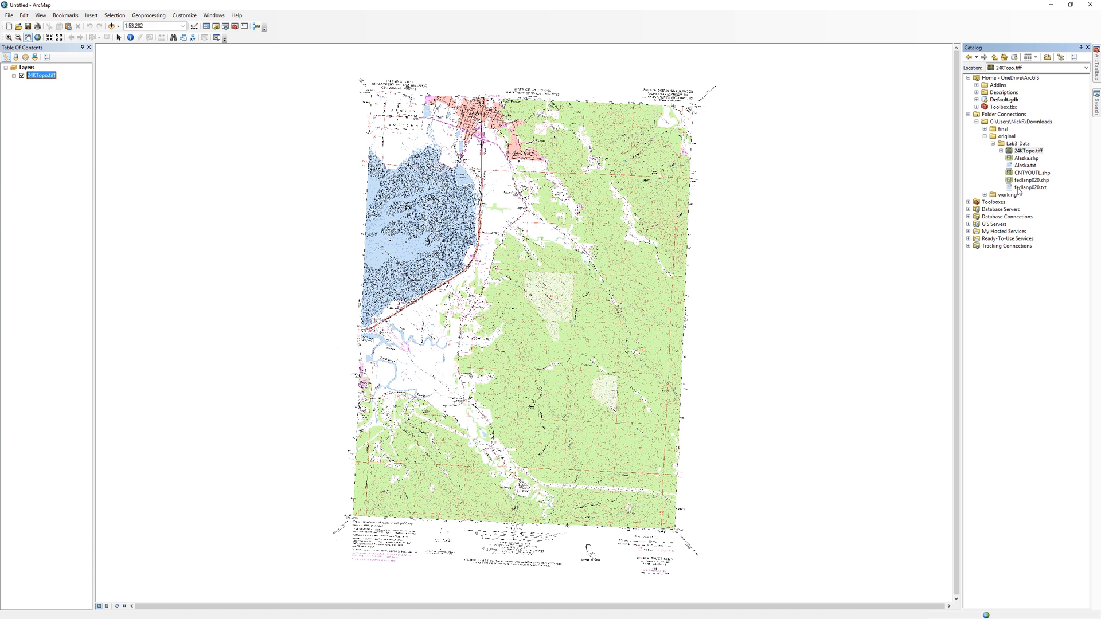
{"action": "mouse_move", "coordinate": [1013, 164]}
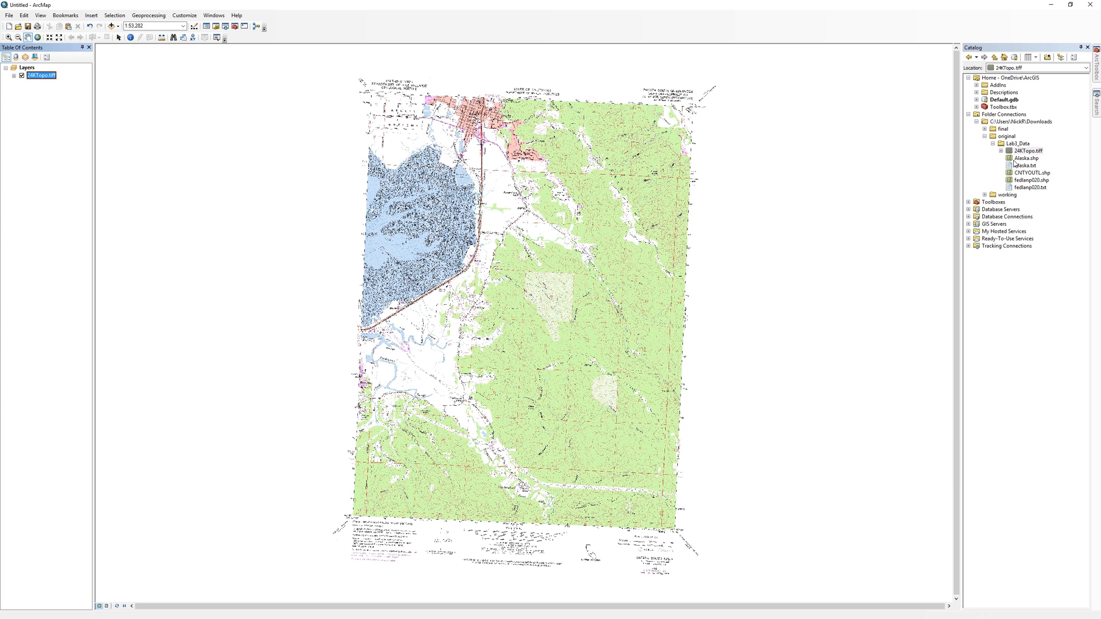
Add Alaska.shp to the map and dismiss the geographic coordinate systems warning.
{"action": "left_click", "coordinate": [1025, 157]}
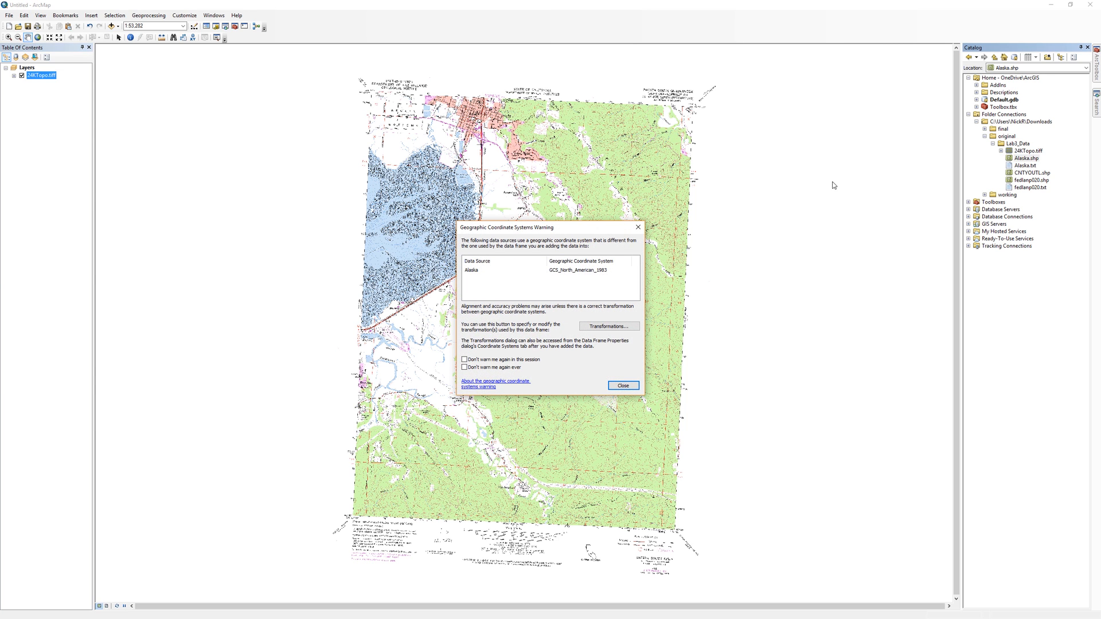
{"action": "mouse_move", "coordinate": [428, 534]}
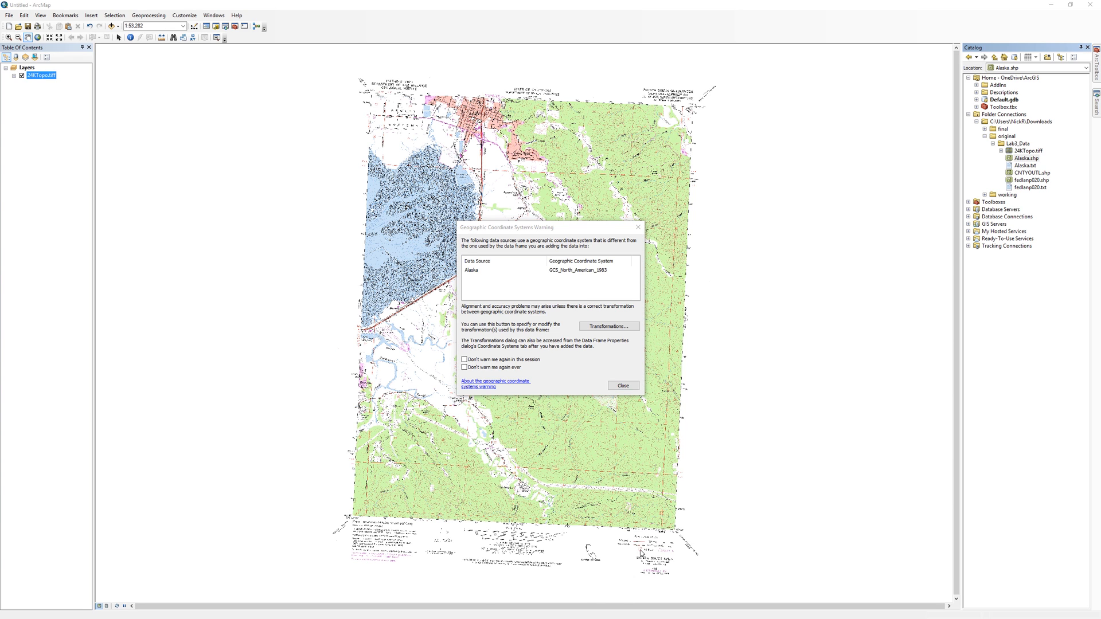
{"action": "left_click", "coordinate": [623, 385]}
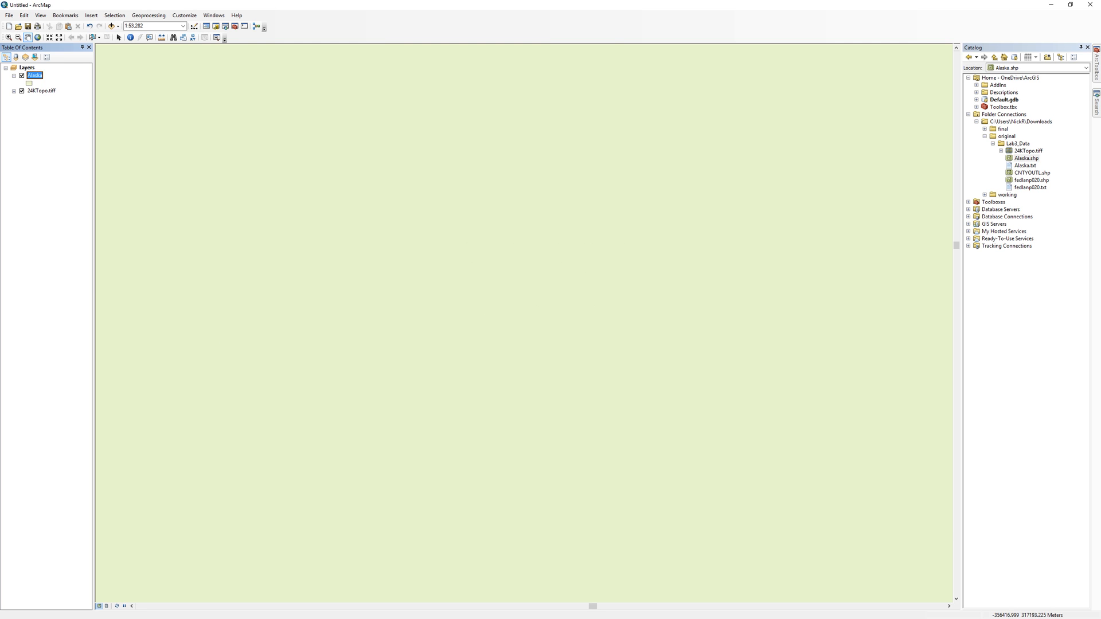
Add CNTYOUTL.shp and fedlanp020.shp and dismiss the unknown spatial reference warning.
{"action": "left_click", "coordinate": [1027, 172]}
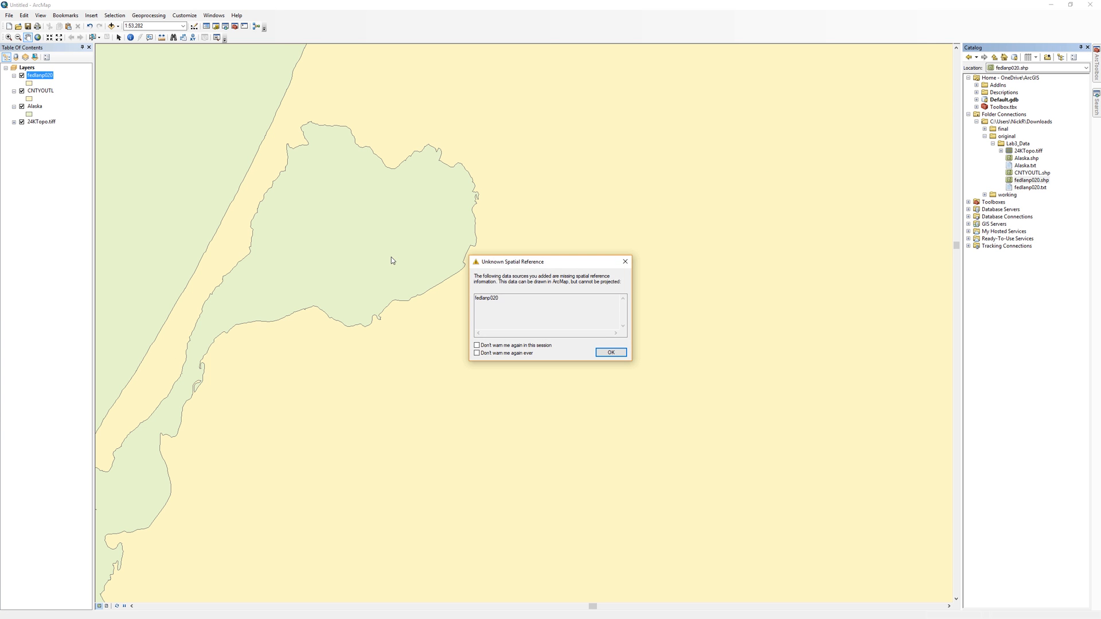
{"action": "mouse_move", "coordinate": [365, 259]}
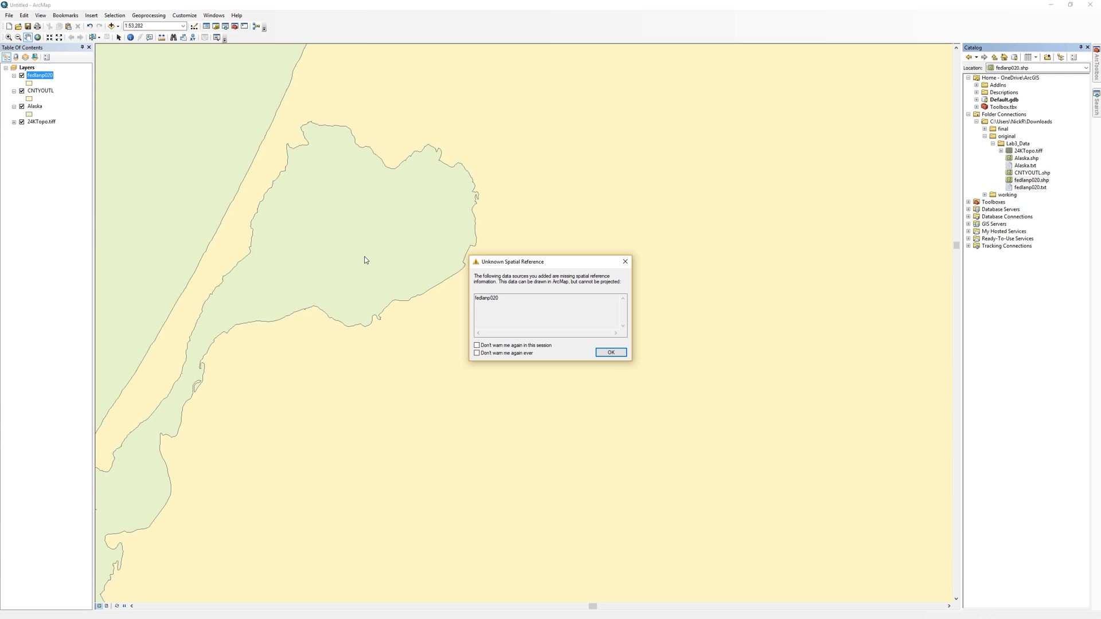
{"action": "mouse_move", "coordinate": [48, 431]}
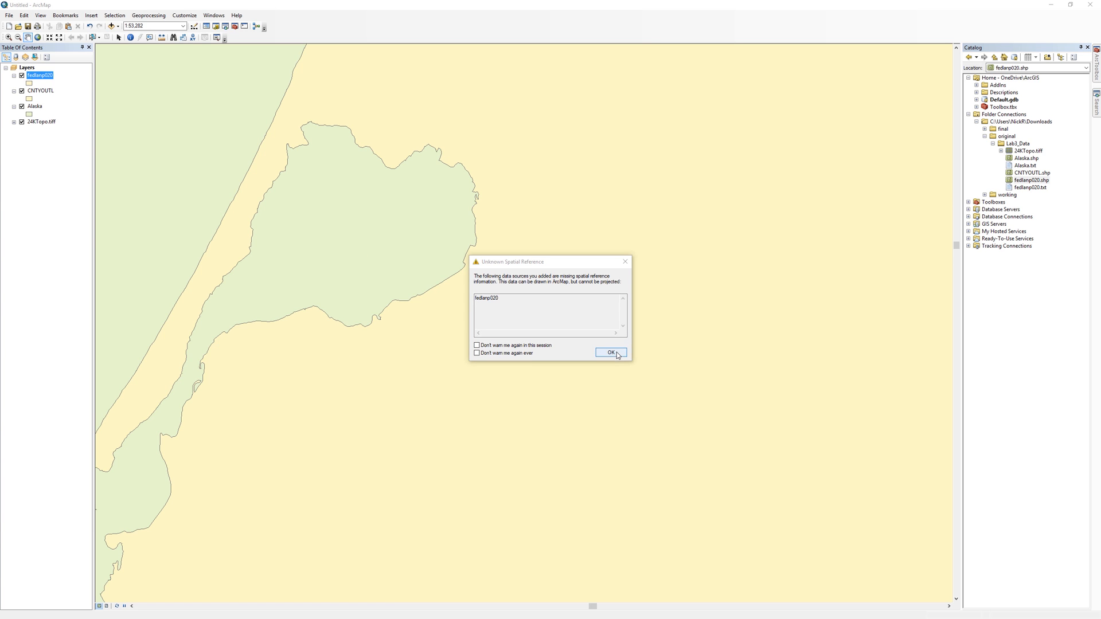
{"action": "left_click", "coordinate": [610, 352]}
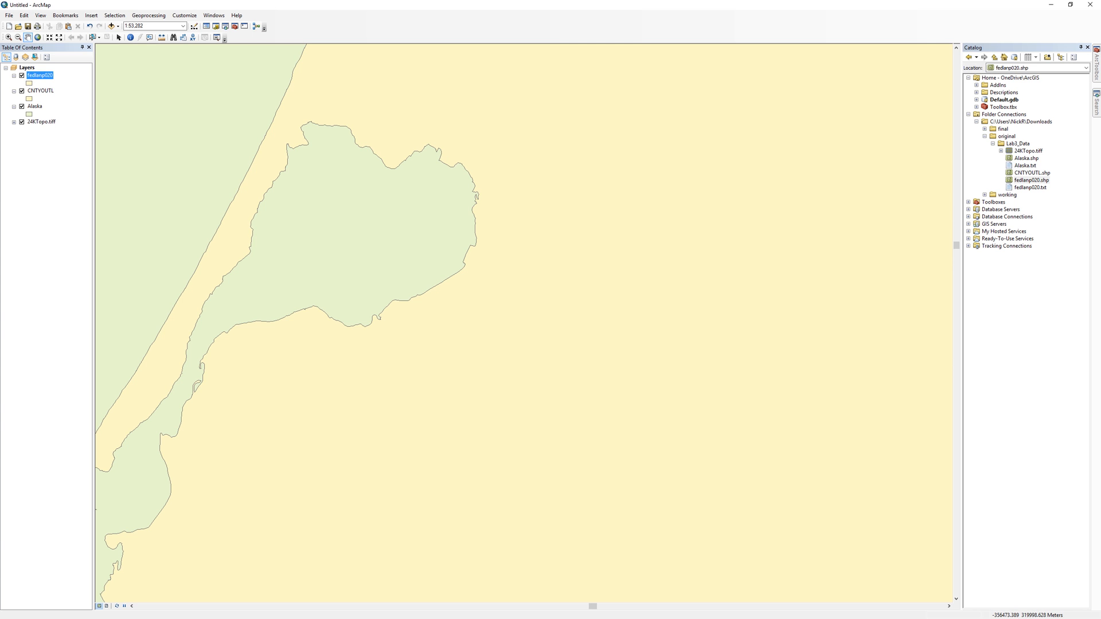